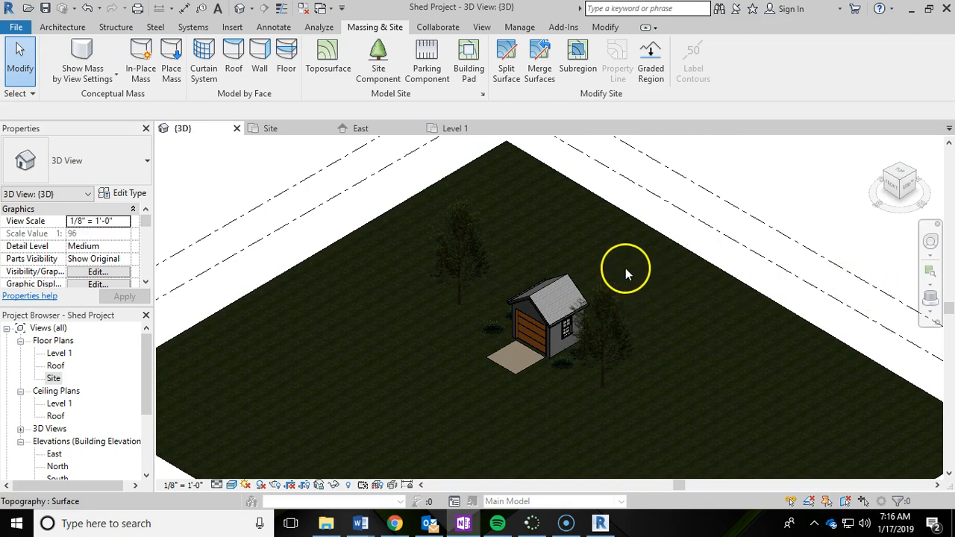
{"action": "mouse_move", "coordinate": [654, 250]}
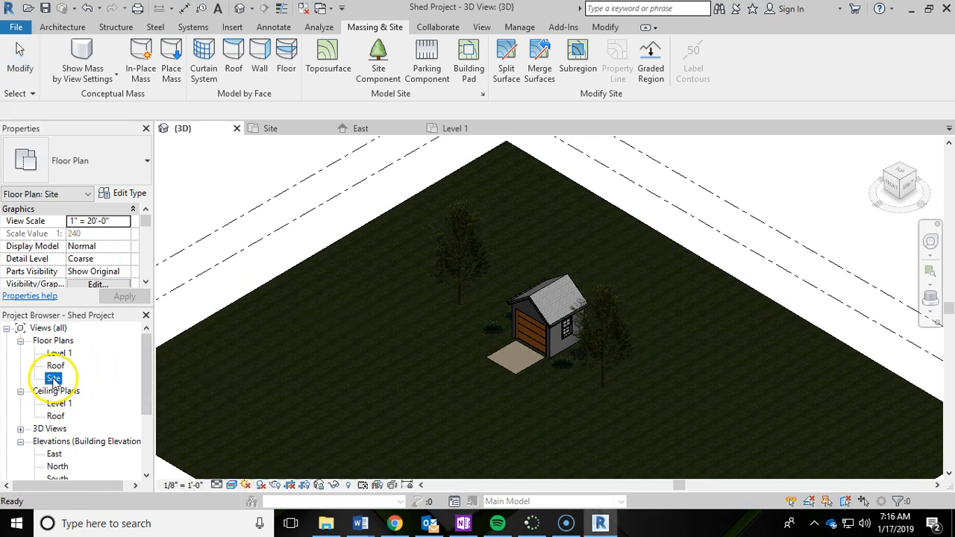
- Open the Site floor plan showing the shed, pad and trees from the Project Browser
{"action": "double_click", "coordinate": [54, 378]}
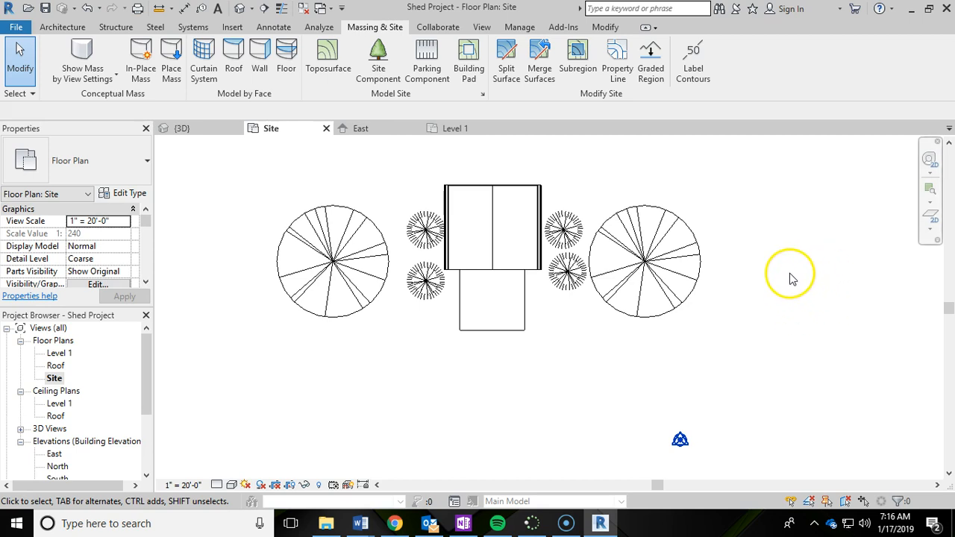
{"action": "mouse_move", "coordinate": [266, 21]}
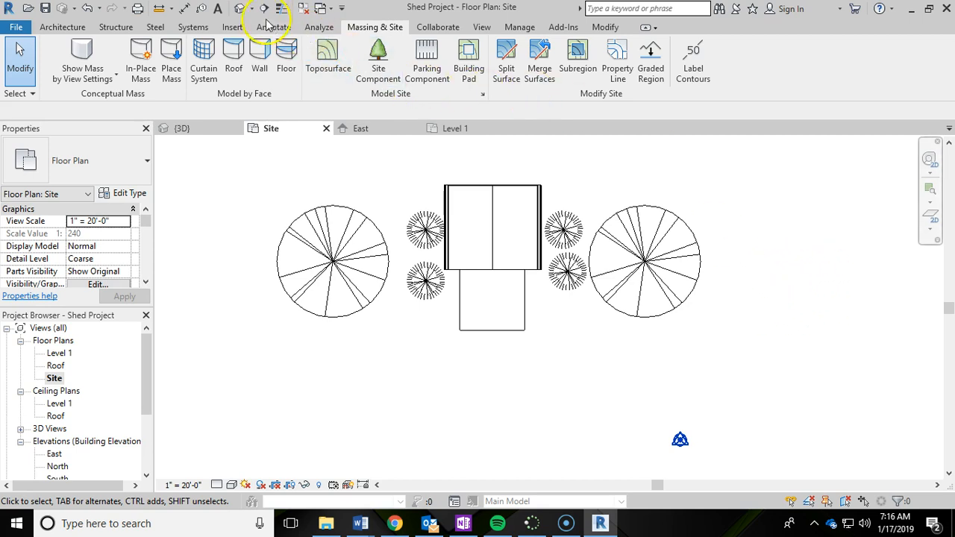
- Start the Camera tool from the 3D View dropdown on the Site plan
{"action": "left_click", "coordinate": [255, 8]}
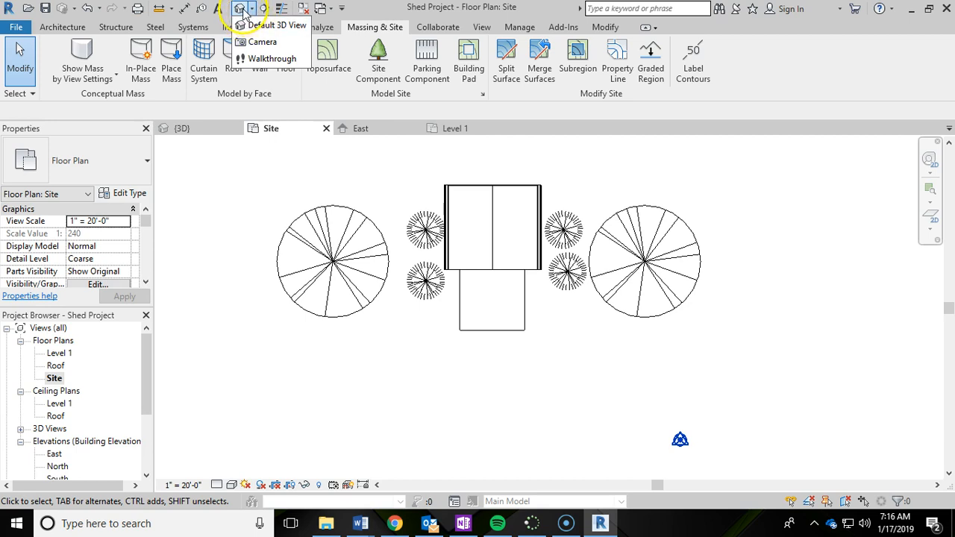
{"action": "mouse_move", "coordinate": [261, 41]}
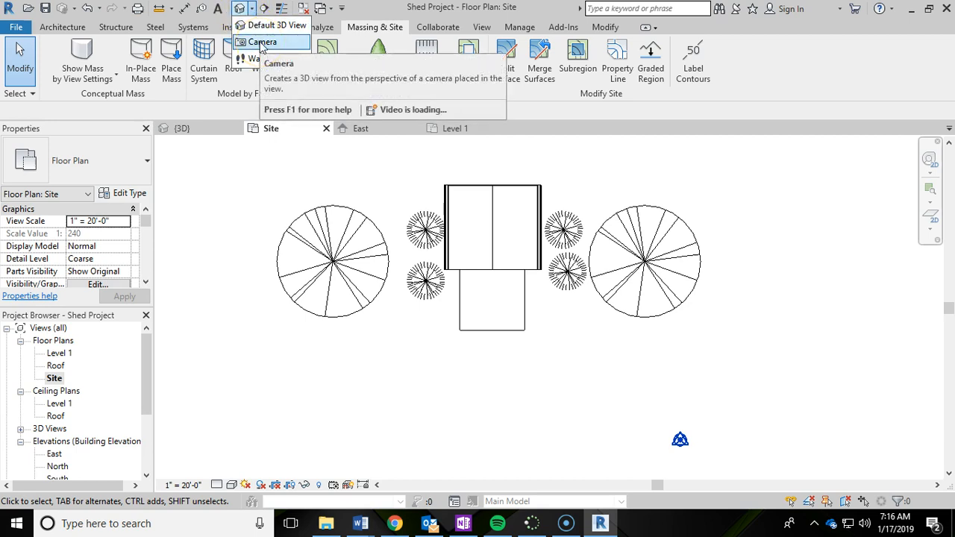
{"action": "left_click", "coordinate": [262, 42]}
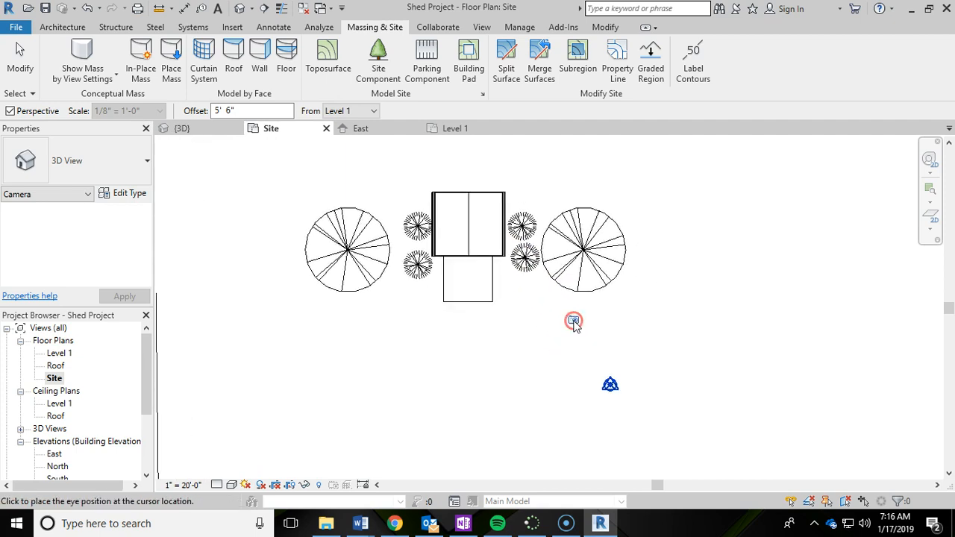
{"action": "mouse_move", "coordinate": [510, 278]}
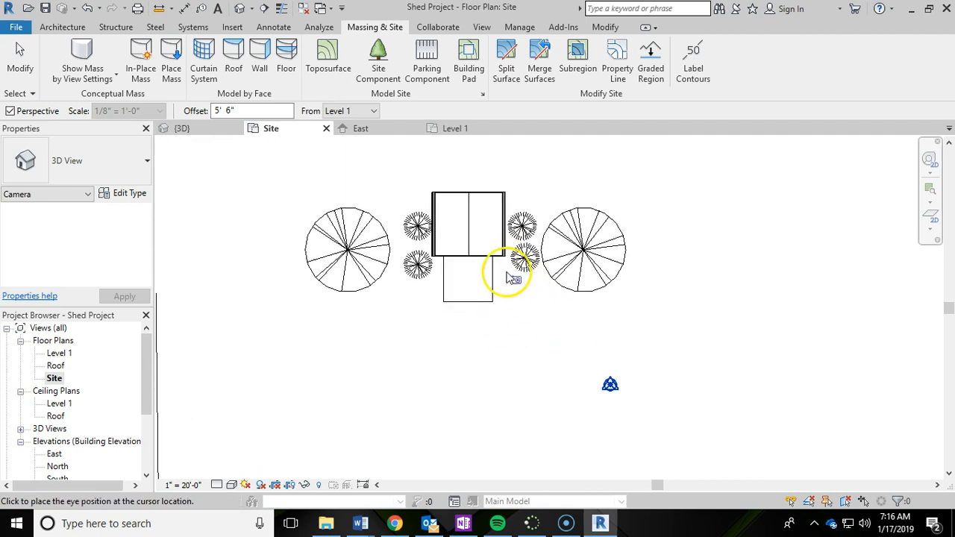
{"action": "mouse_move", "coordinate": [615, 355]}
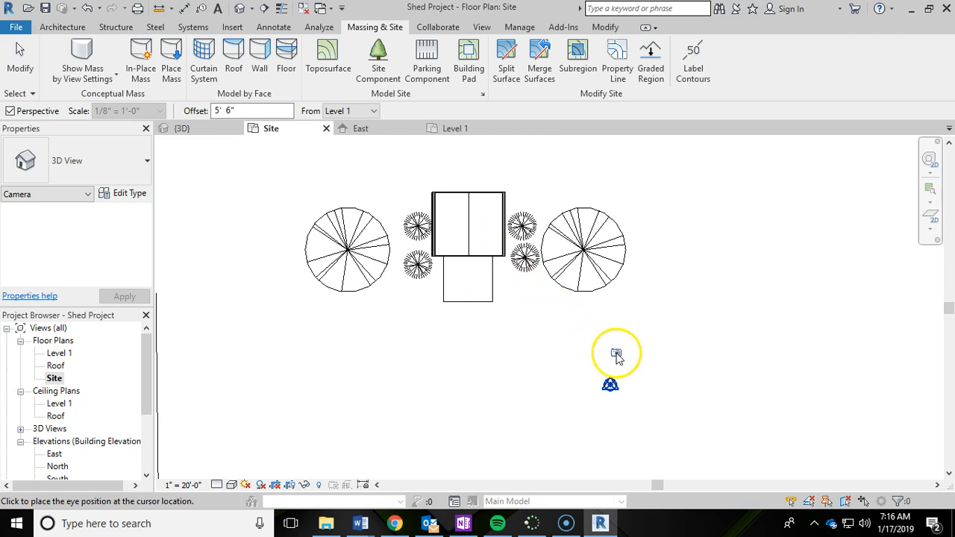
{"action": "mouse_move", "coordinate": [641, 366]}
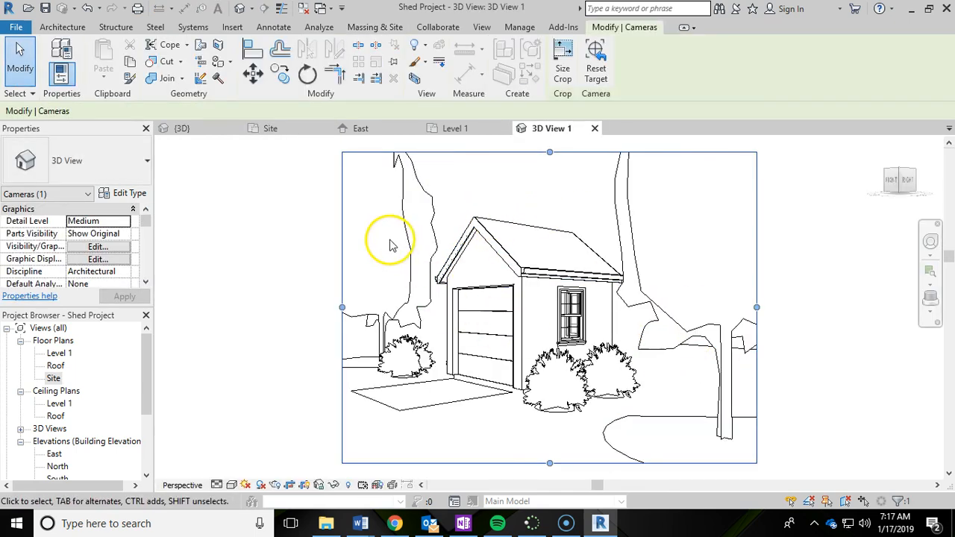
{"action": "mouse_move", "coordinate": [399, 257]}
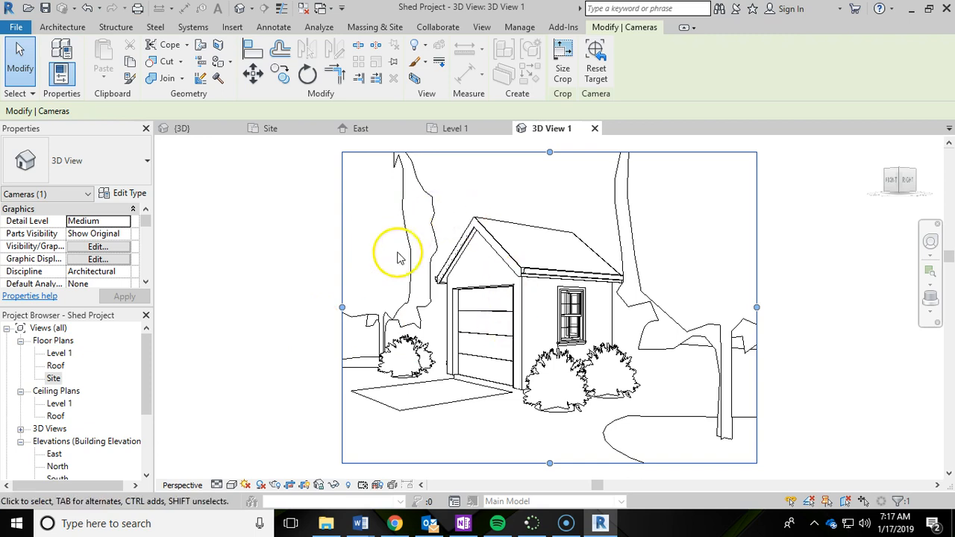
{"action": "mouse_move", "coordinate": [88, 365]}
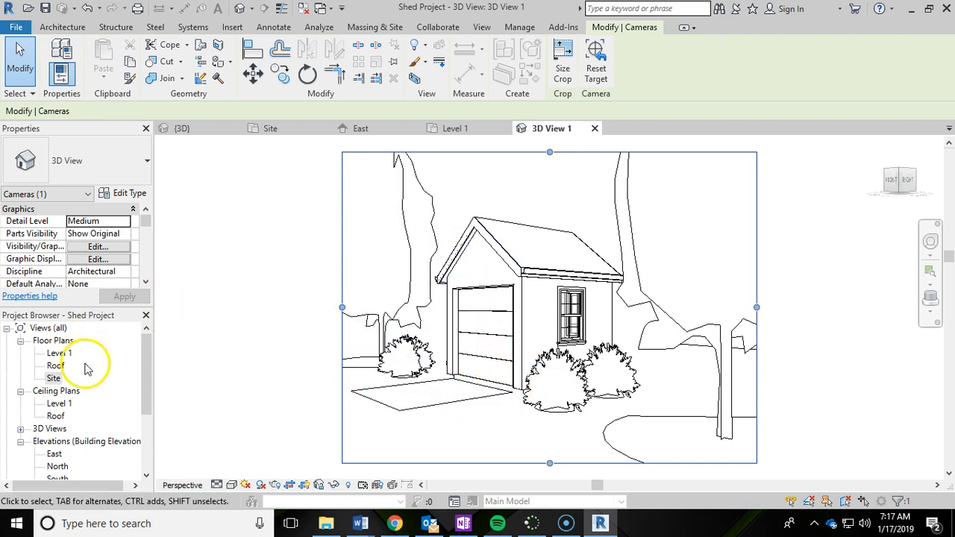
- Switch the new perspective camera view's visual style to Realistic
{"action": "left_click", "coordinate": [374, 27]}
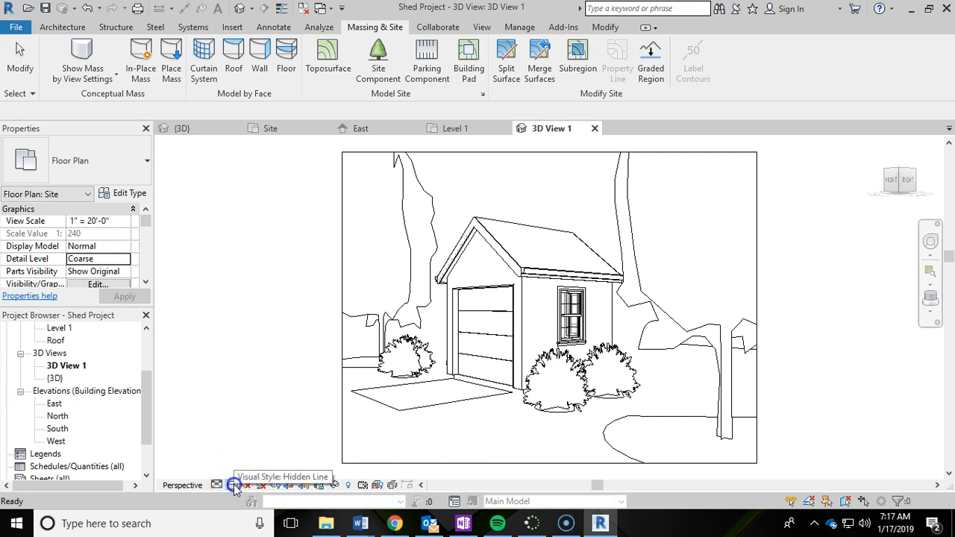
{"action": "left_click", "coordinate": [233, 485]}
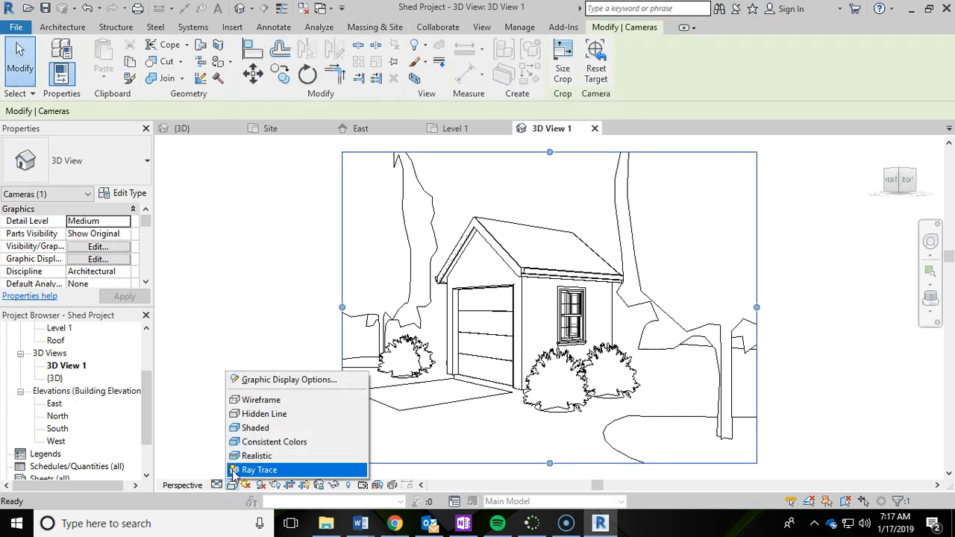
{"action": "left_click", "coordinate": [259, 469]}
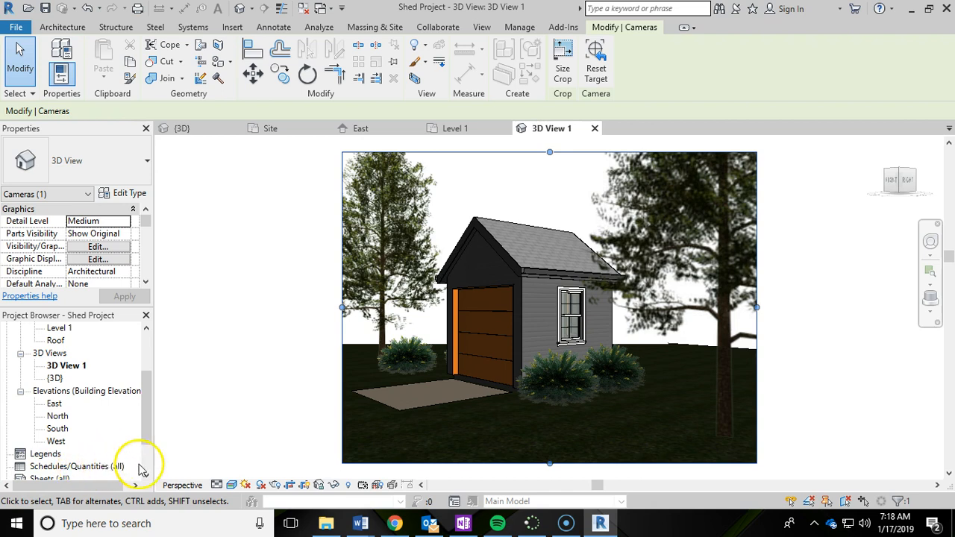
{"action": "mouse_move", "coordinate": [375, 385]}
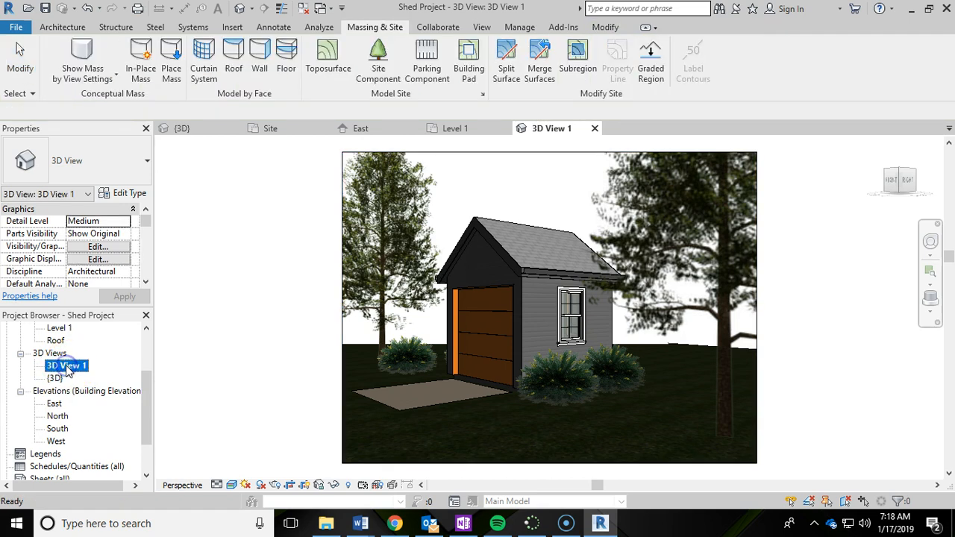
- Rename the new camera view to 'Ex. Front Right'
{"action": "right_click", "coordinate": [66, 366]}
{"action": "type", "text": "Ex."}
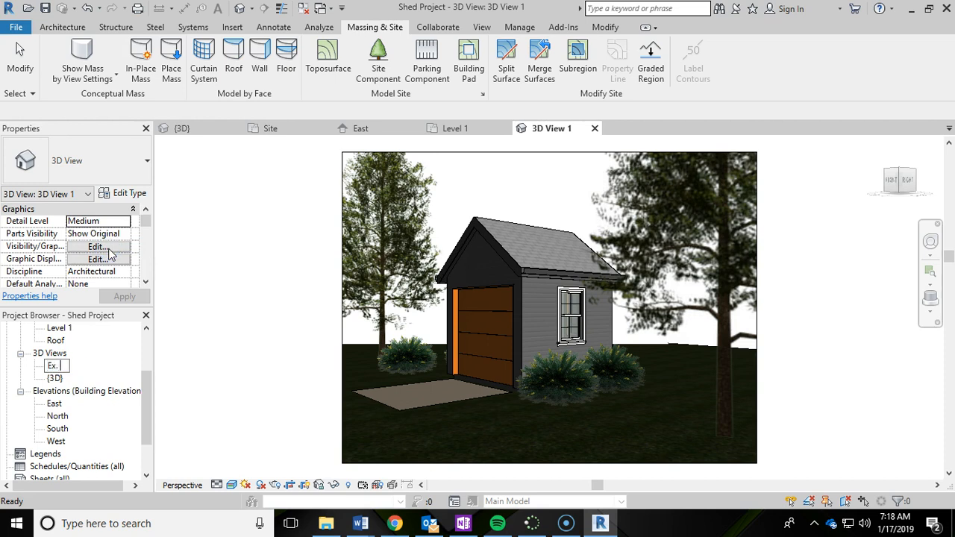
{"action": "type", "text": "Front Right"}
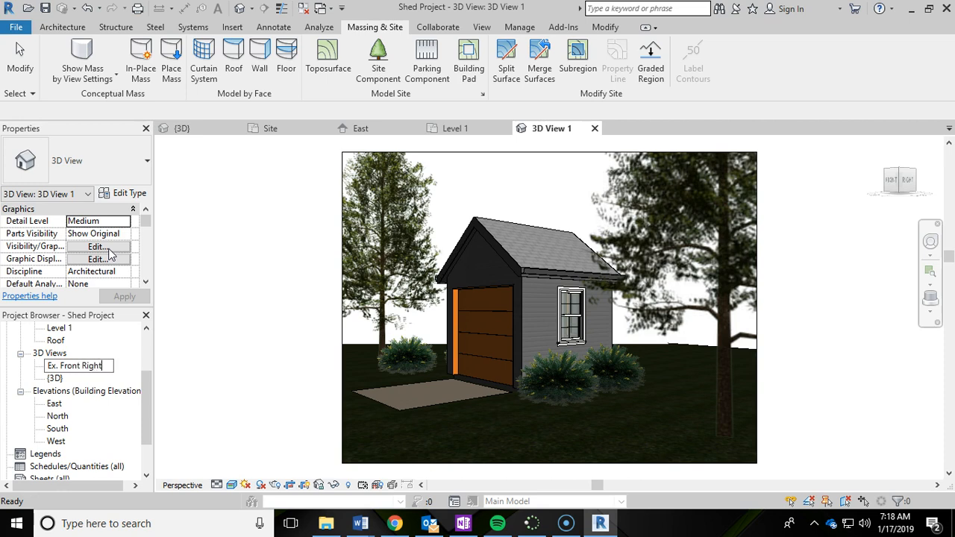
{"action": "mouse_move", "coordinate": [131, 345]}
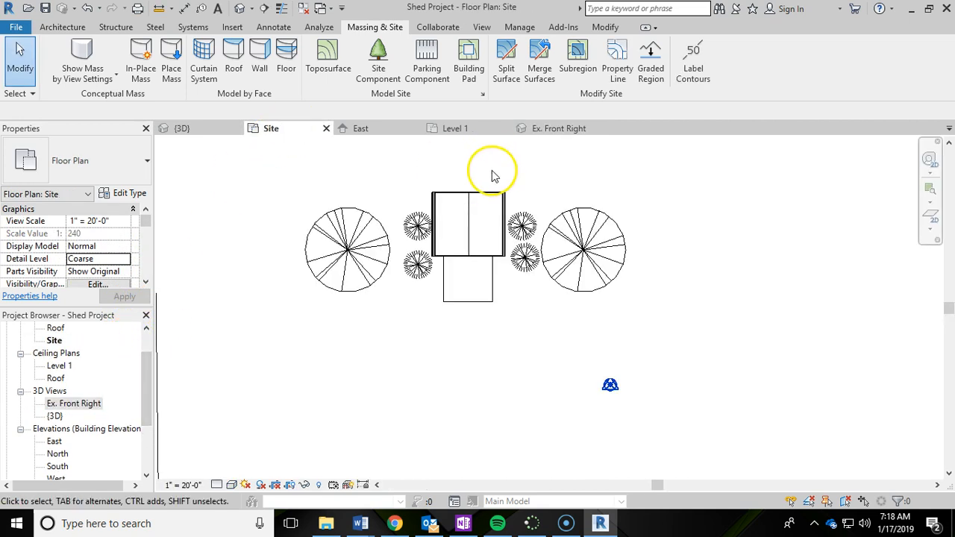
- Place a camera with its eye below-left of the shed, aimed at the shed
{"action": "left_click", "coordinate": [248, 8]}
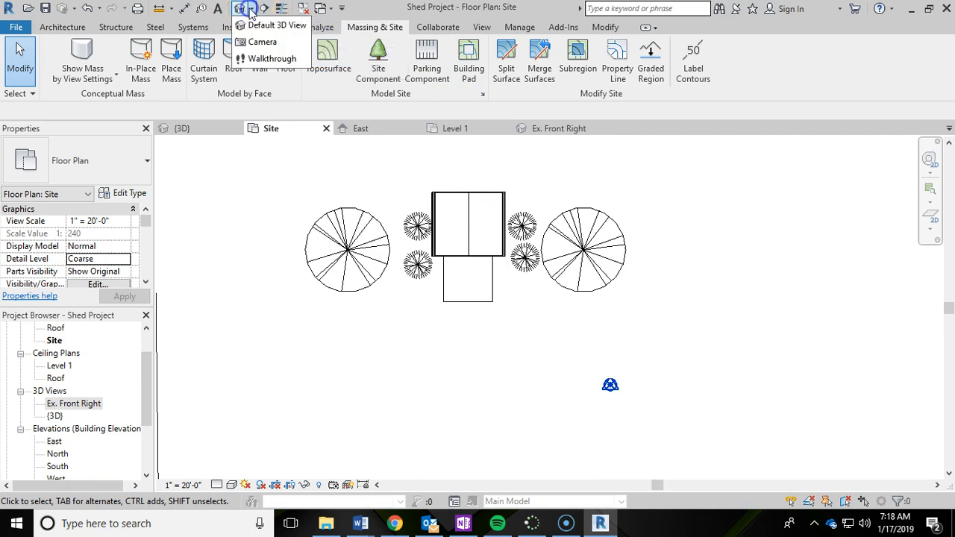
{"action": "left_click", "coordinate": [262, 41]}
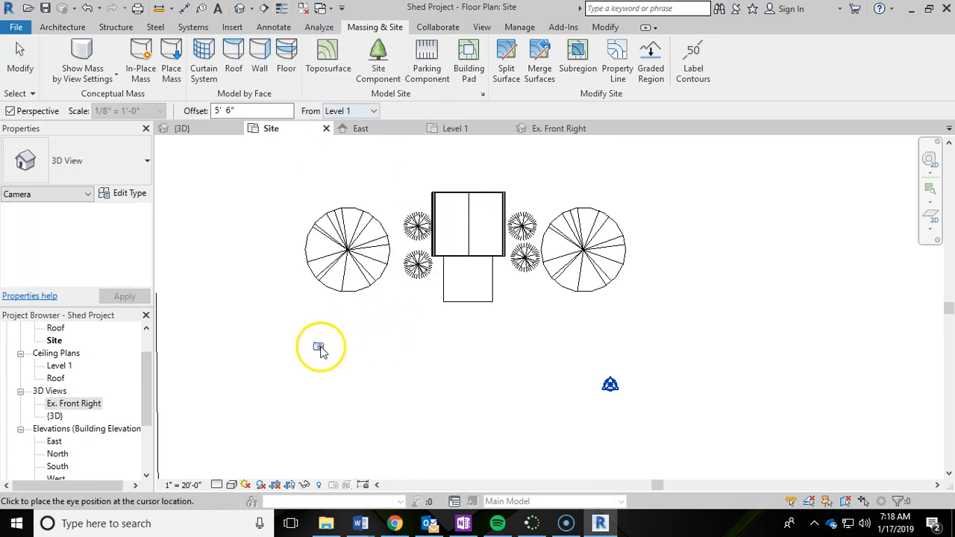
{"action": "left_click", "coordinate": [321, 346]}
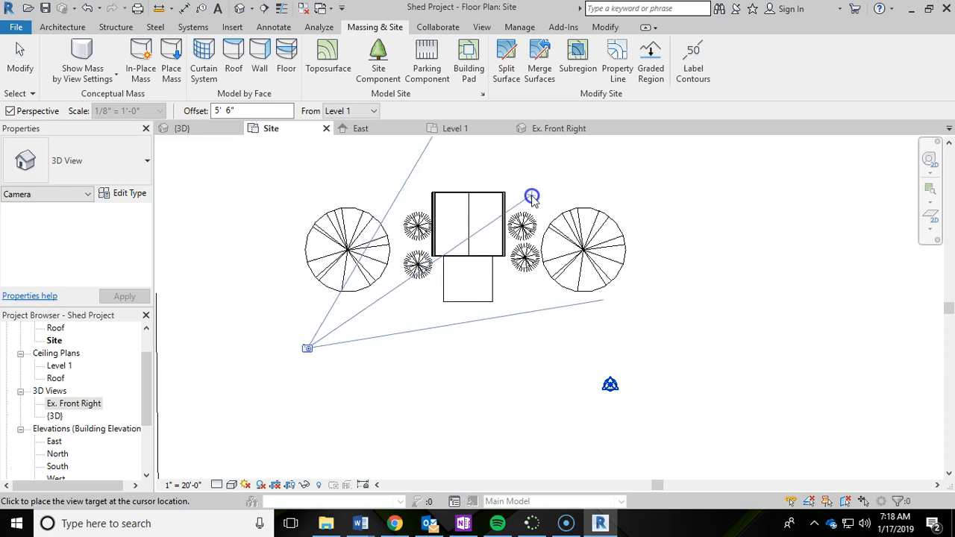
{"action": "double_click", "coordinate": [531, 196]}
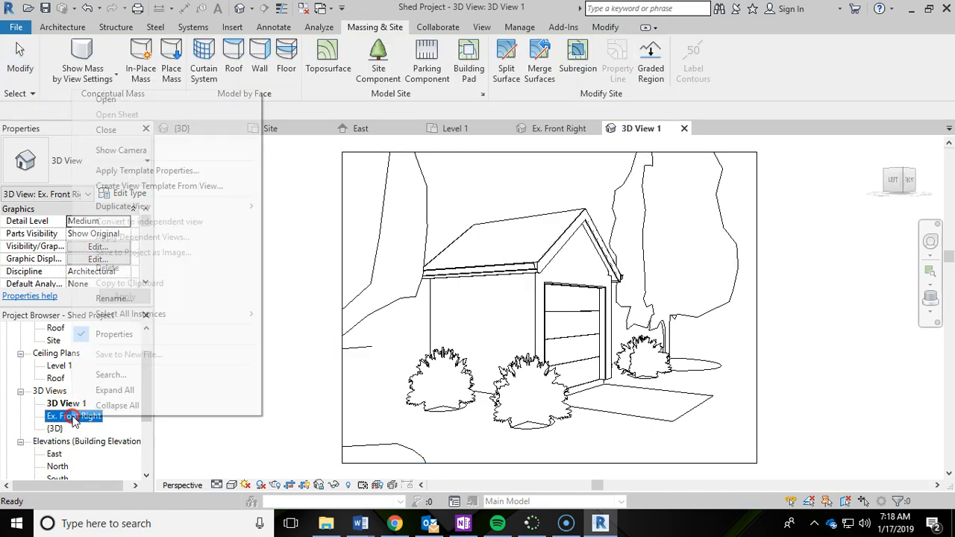
{"action": "left_click", "coordinate": [114, 297]}
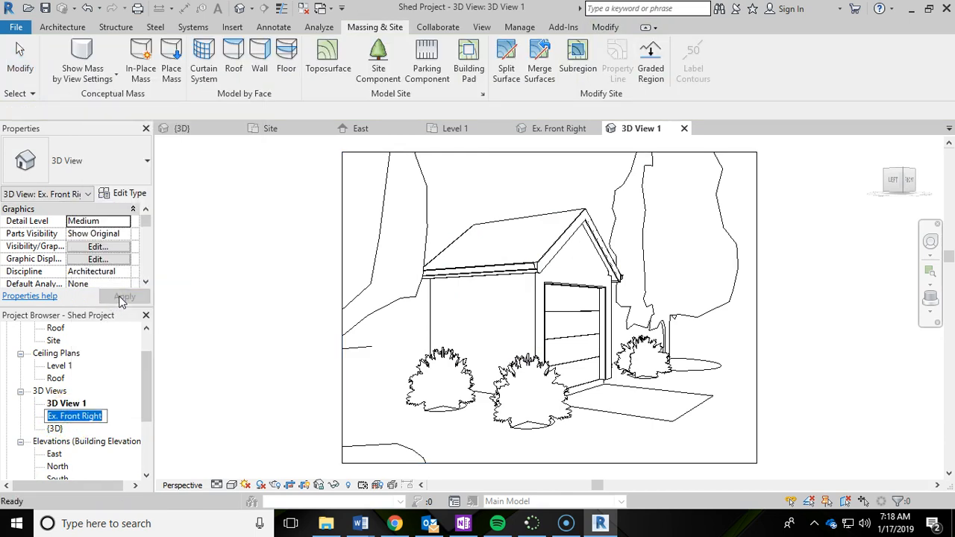
- Rename the new view to 'Ex. Front Left' and reopen the Site plan
{"action": "right_click", "coordinate": [65, 403]}
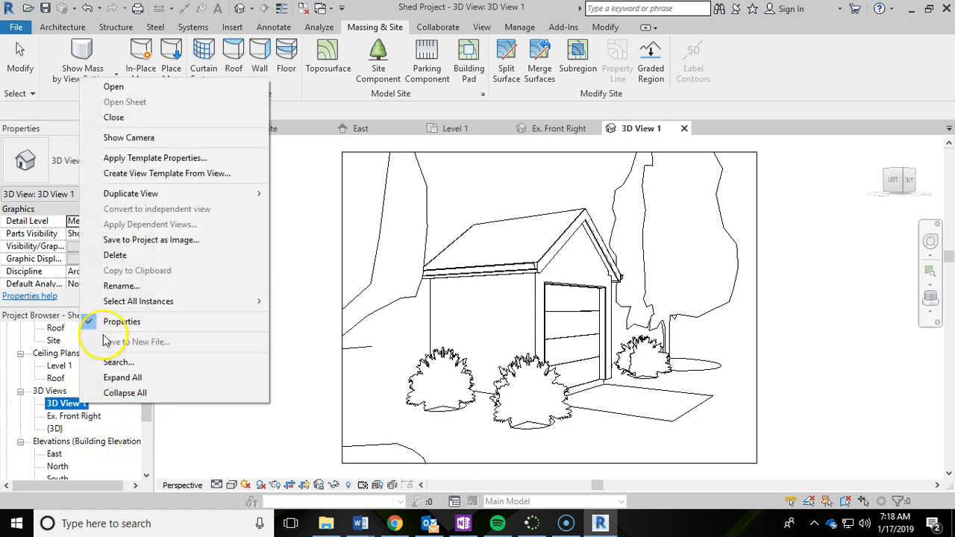
{"action": "left_click", "coordinate": [121, 321]}
{"action": "type", "text": "Ex. Front Le"}
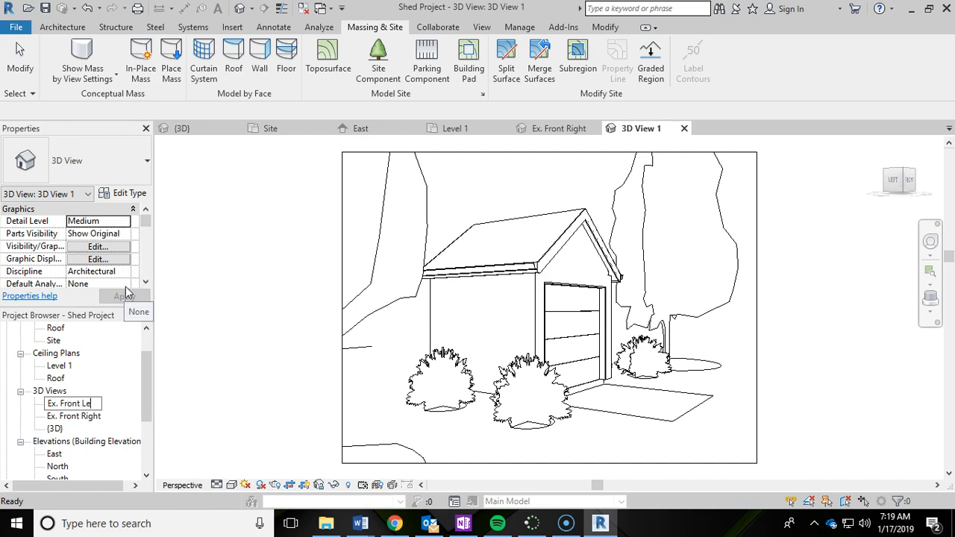
{"action": "double_click", "coordinate": [72, 403]}
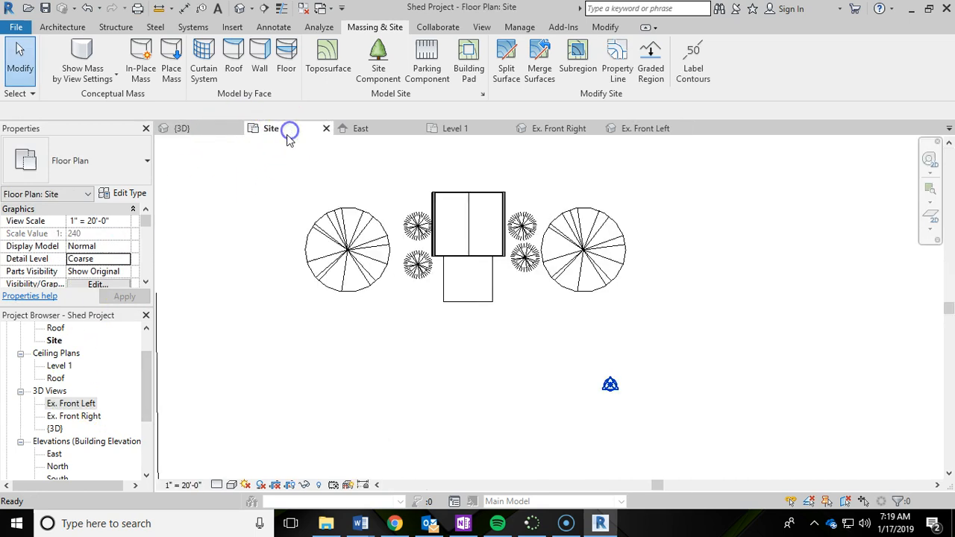
{"action": "mouse_move", "coordinate": [327, 56]}
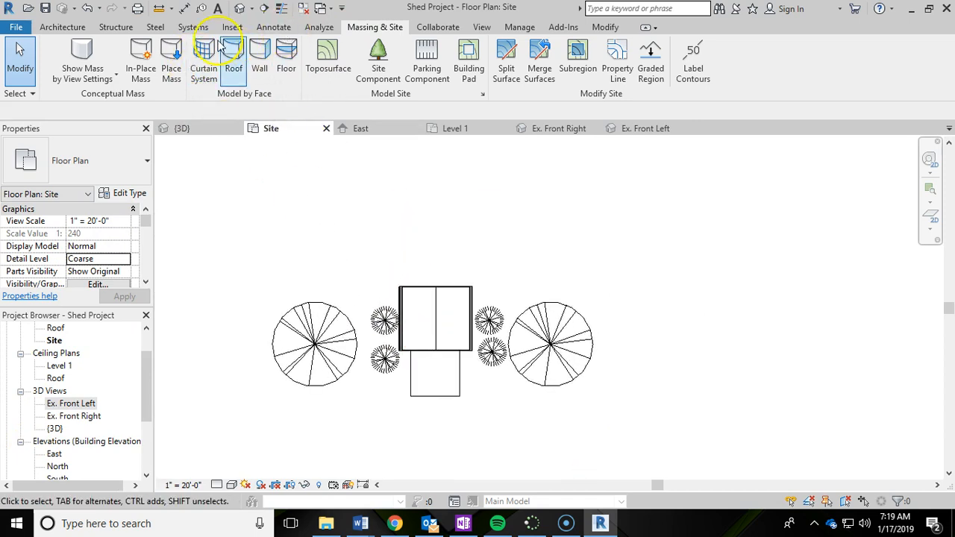
- Start a third camera for the shed's windowed rear-left side
{"action": "left_click", "coordinate": [249, 9]}
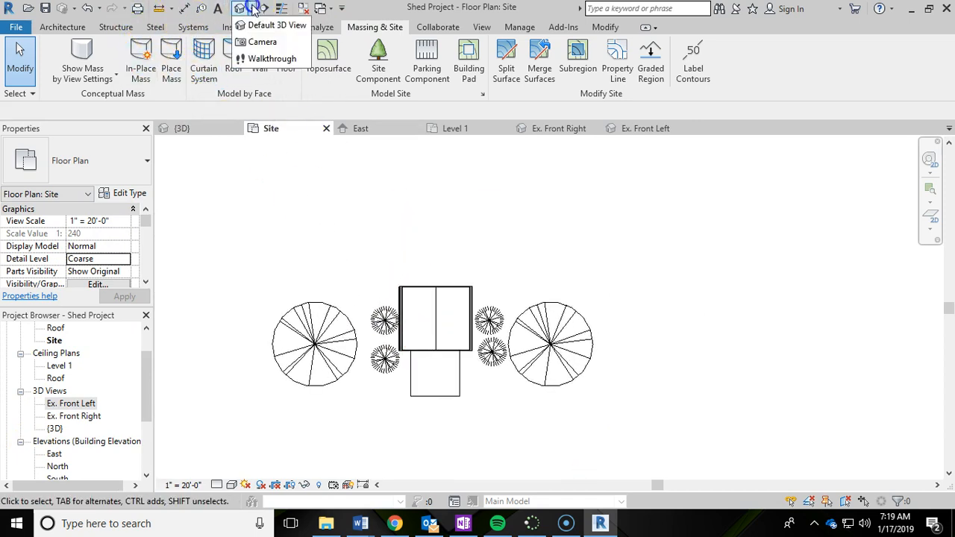
{"action": "left_click", "coordinate": [262, 41]}
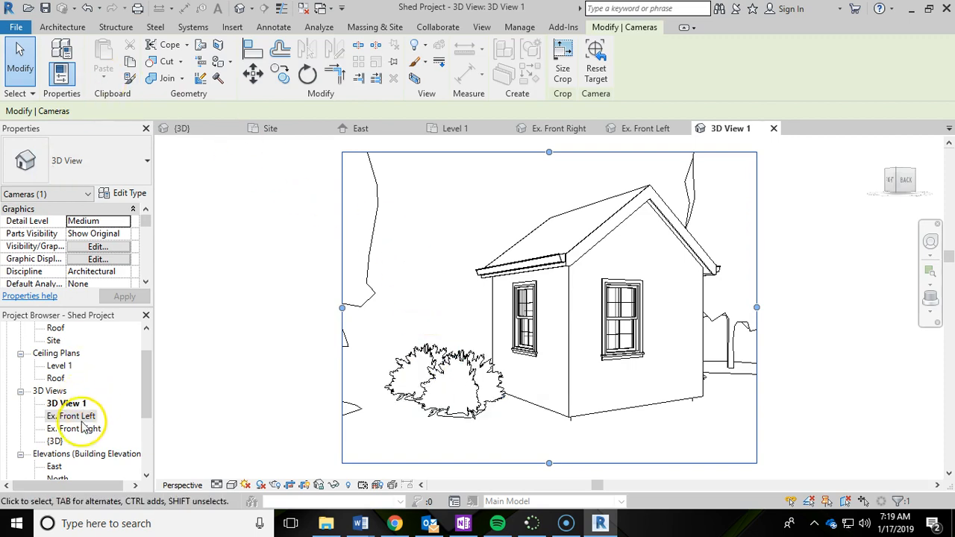
- Rename 3D View 1 to 'Ex. Rear Left' and set its visual style to Realistic
{"action": "right_click", "coordinate": [67, 403]}
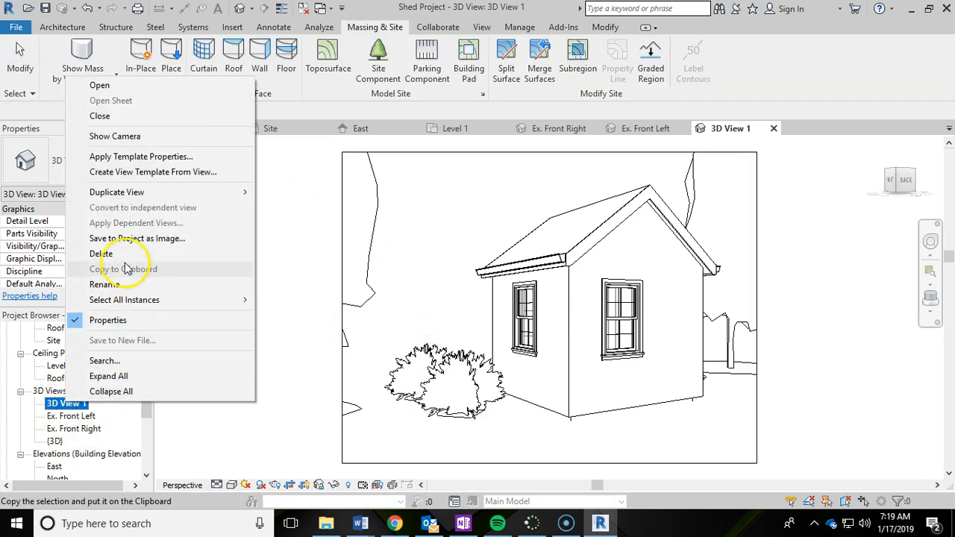
{"action": "mouse_move", "coordinate": [126, 284]}
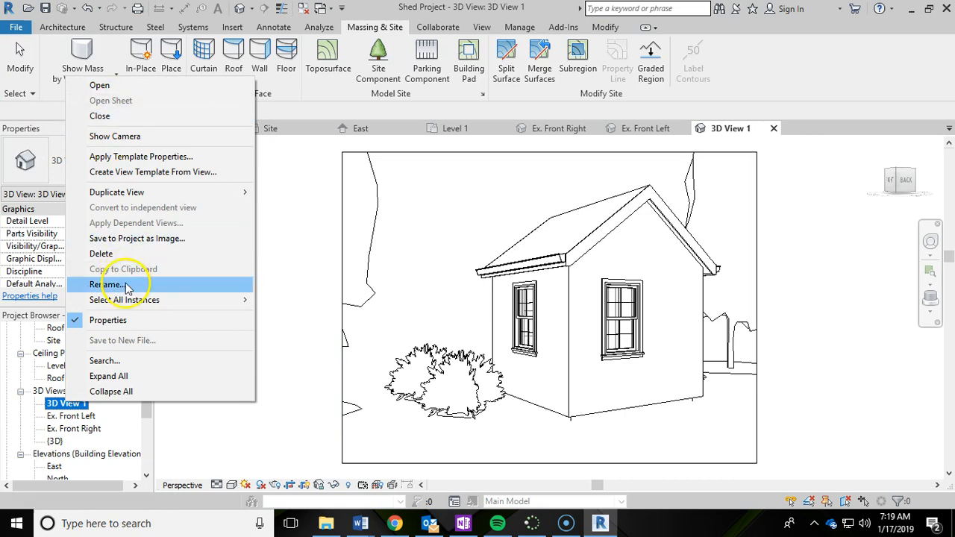
{"action": "left_click", "coordinate": [109, 284]}
{"action": "type", "text": "Ex. Rear Left"}
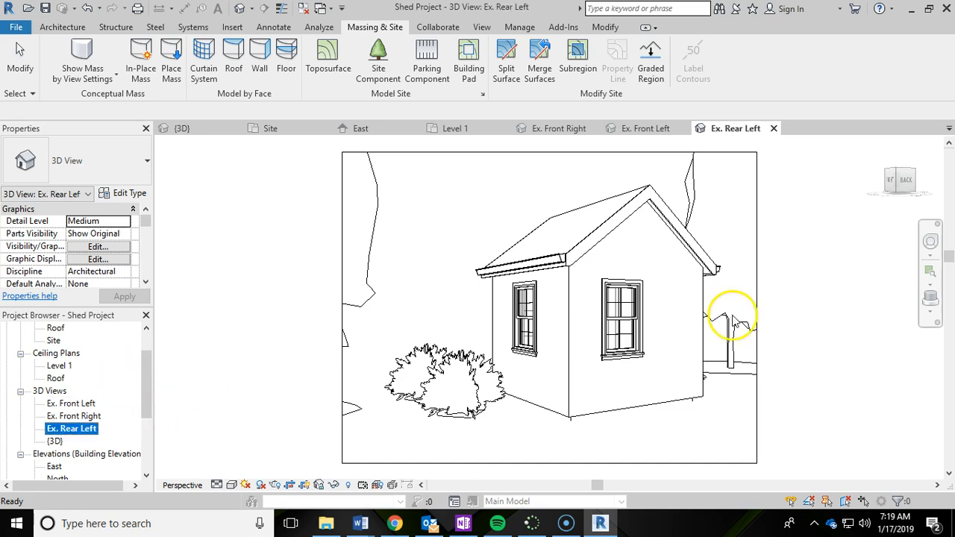
{"action": "mouse_move", "coordinate": [334, 341]}
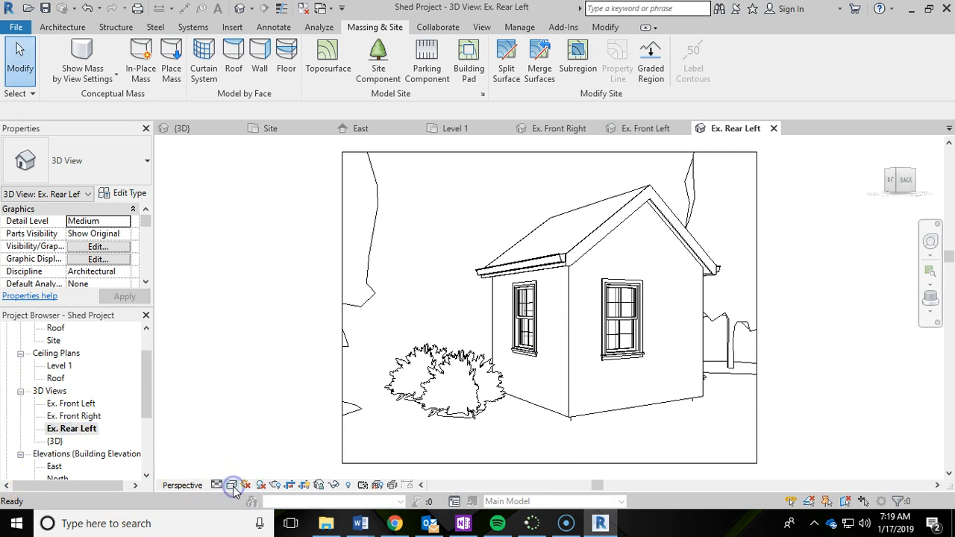
{"action": "left_click", "coordinate": [234, 484]}
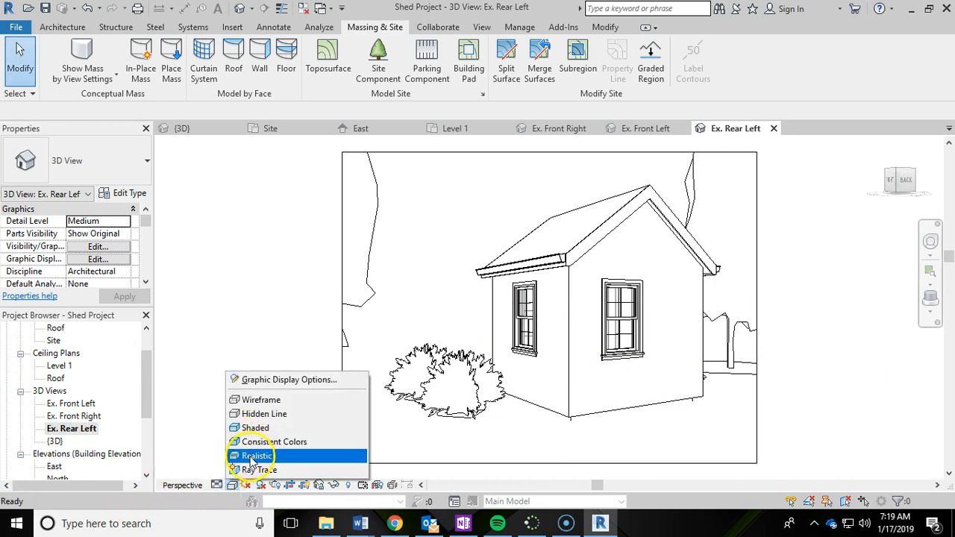
{"action": "left_click", "coordinate": [256, 455]}
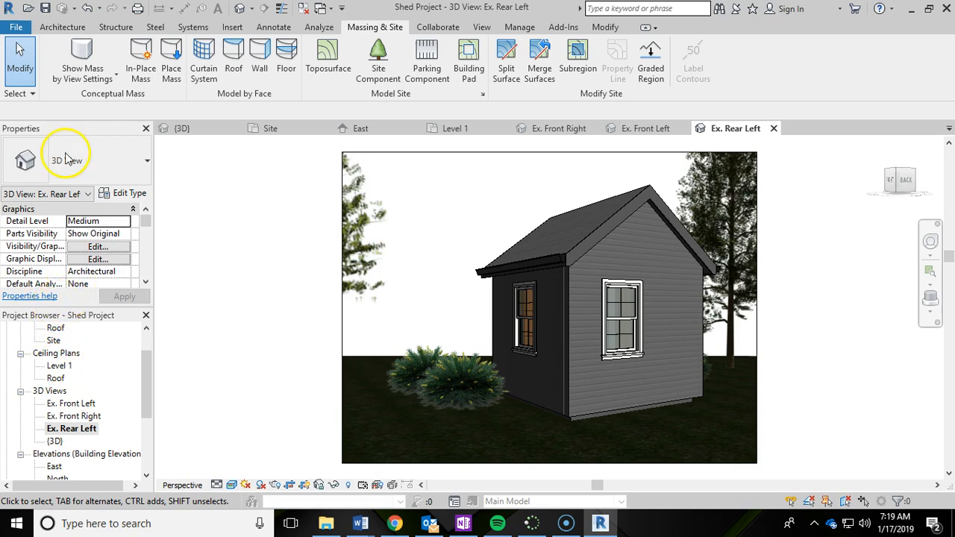
{"action": "mouse_move", "coordinate": [190, 455]}
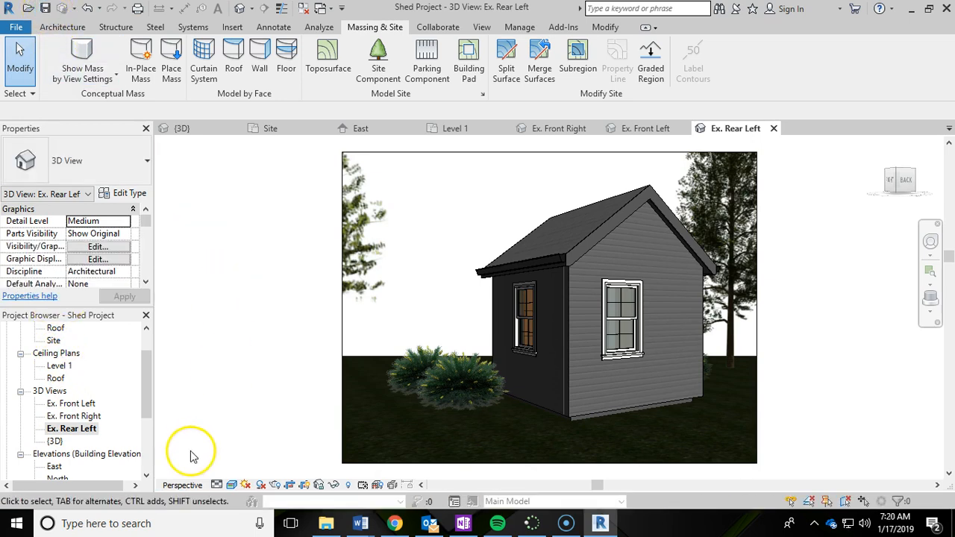